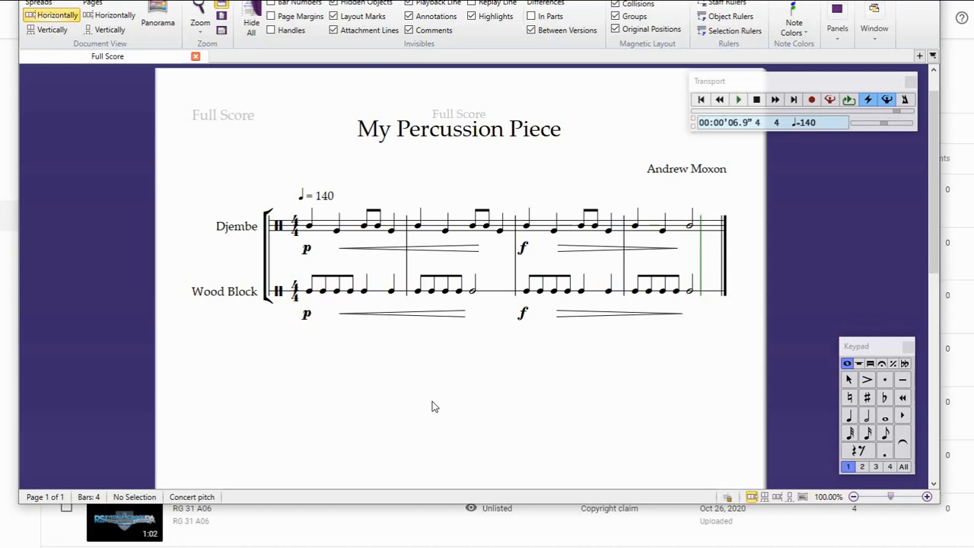
{"action": "mouse_move", "coordinate": [314, 297]}
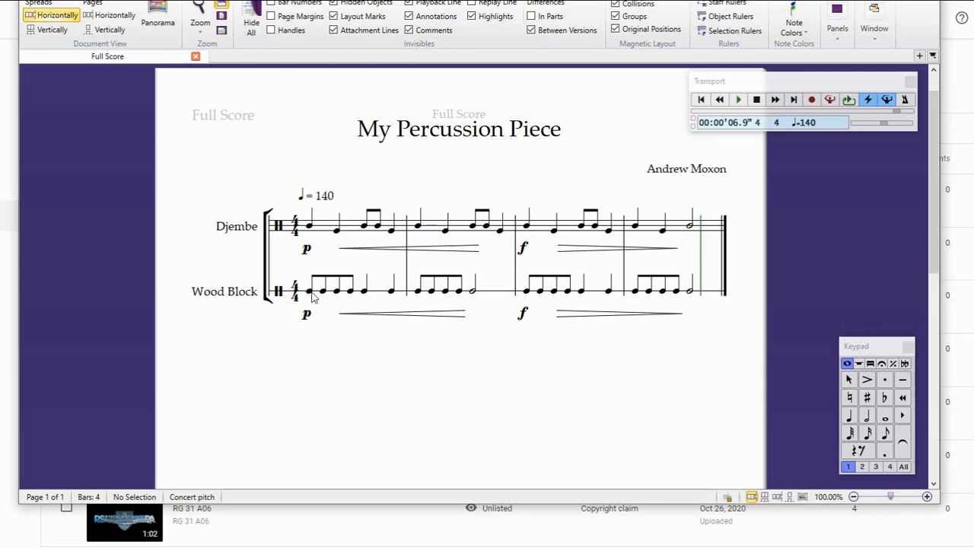
Select the start of Wood Block bar 1 to begin slurring bars 1–2 and 3–4.
{"action": "left_click", "coordinate": [308, 289]}
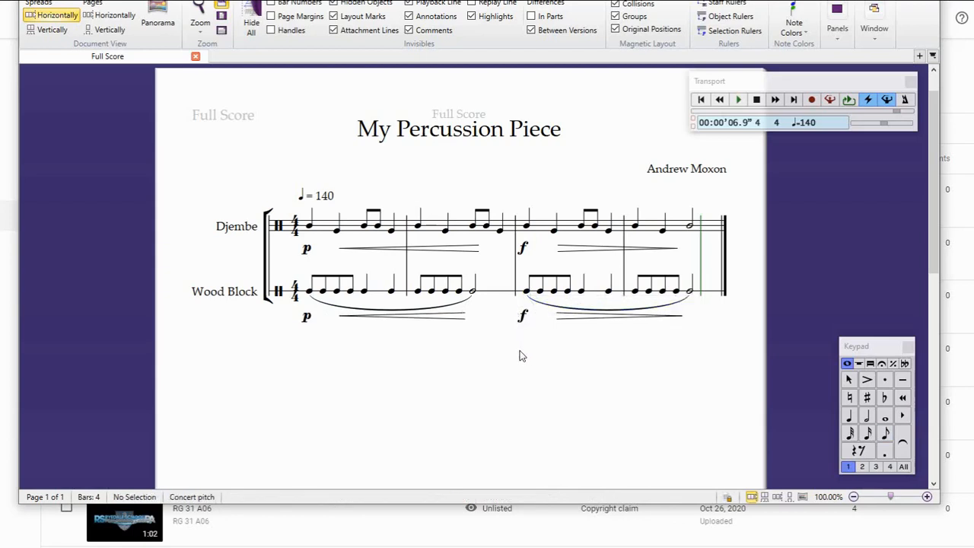
Select the first Djembe note to start a four-bar slur across the line.
{"action": "left_click", "coordinate": [309, 226]}
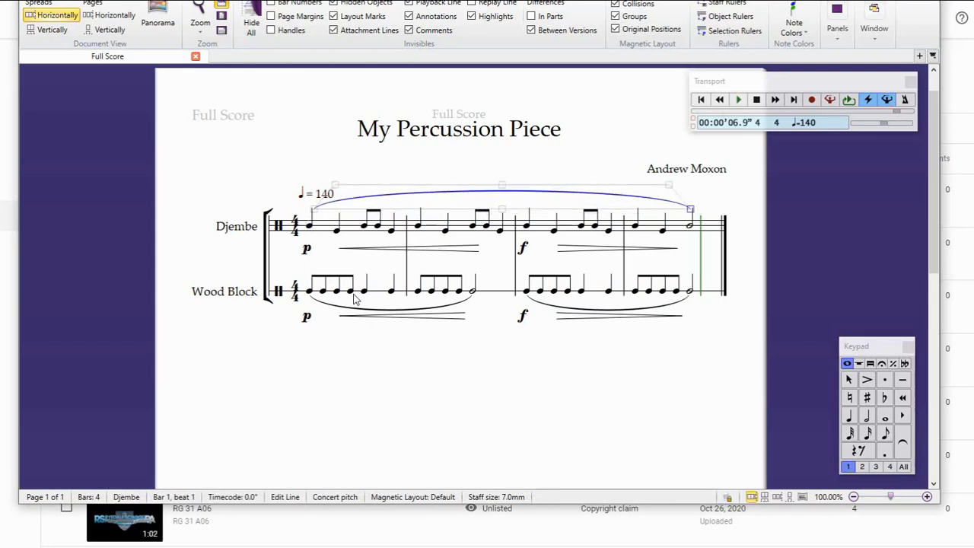
{"action": "left_click", "coordinate": [448, 370]}
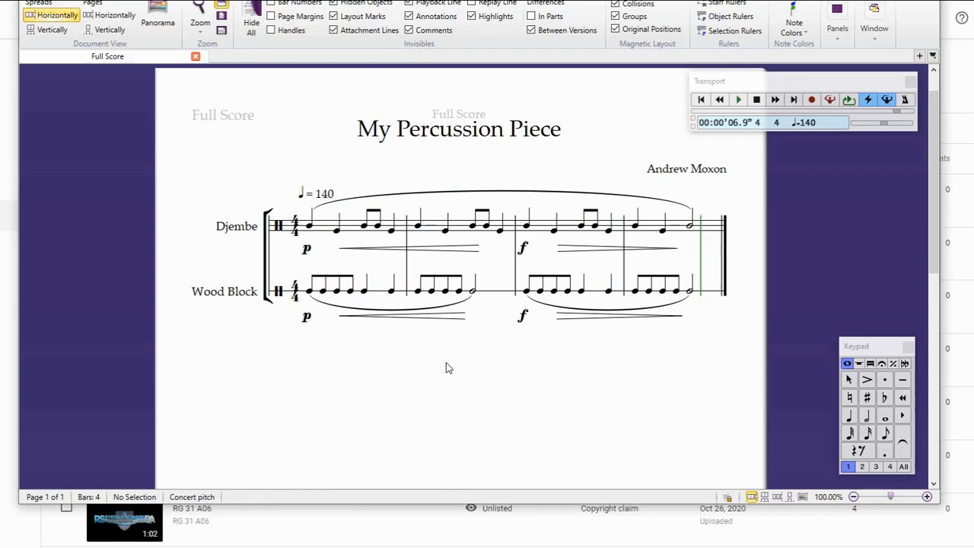
{"action": "mouse_move", "coordinate": [329, 203]}
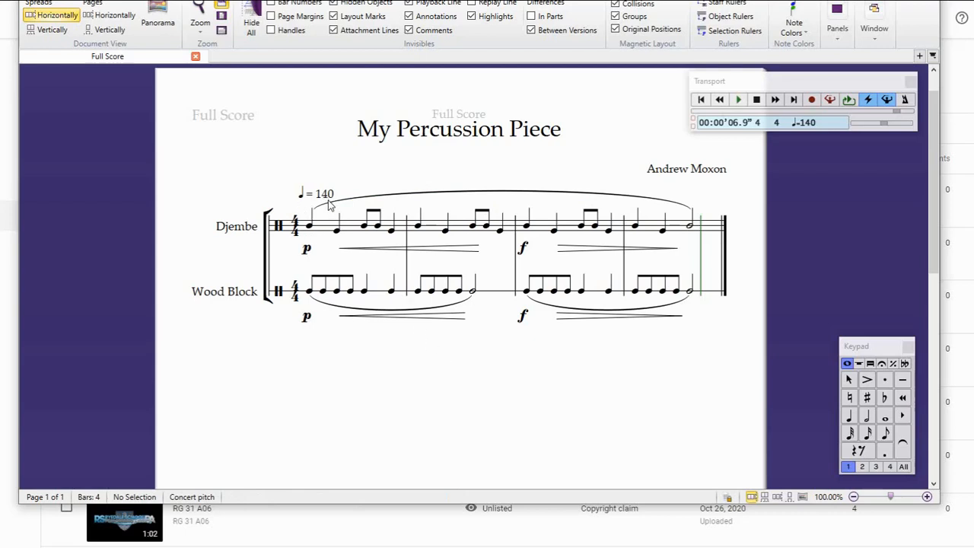
{"action": "mouse_move", "coordinate": [321, 285]}
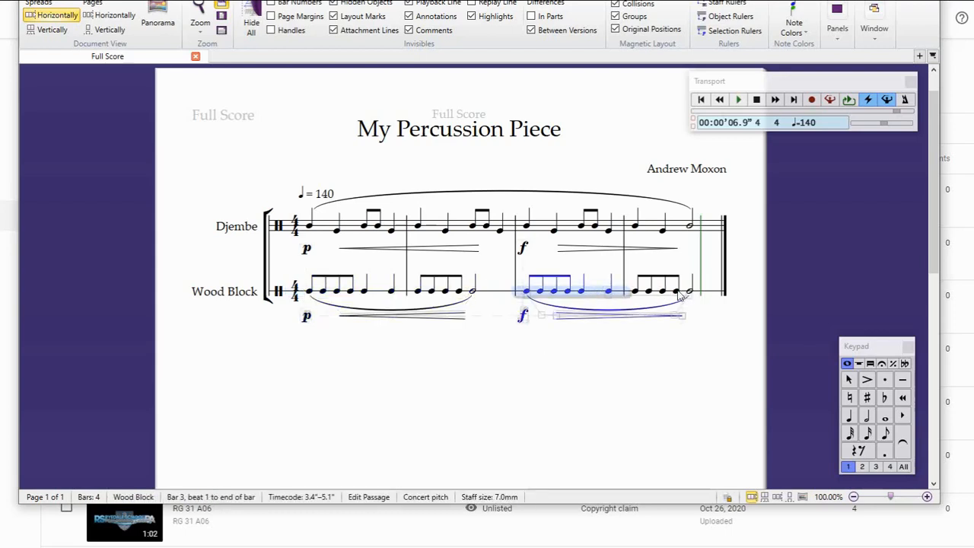
{"action": "left_click", "coordinate": [657, 344]}
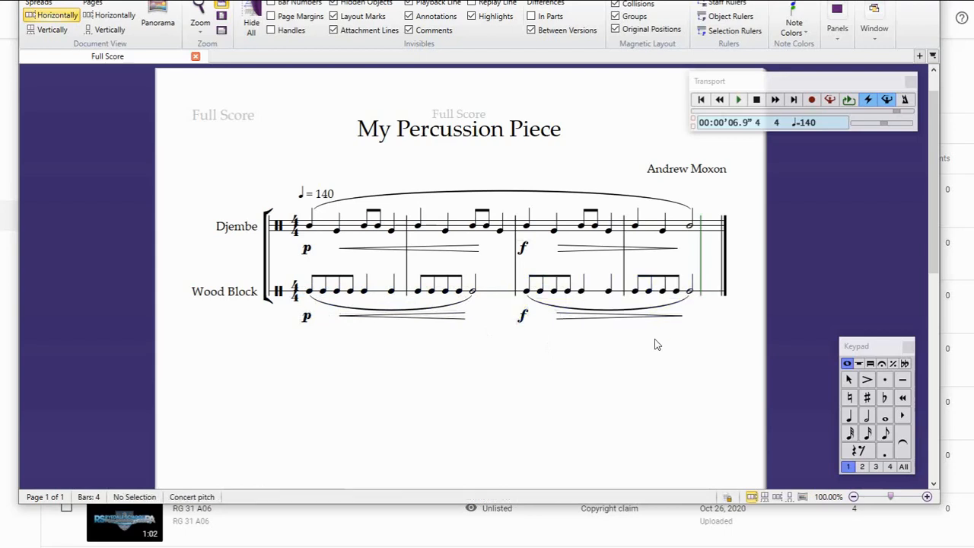
{"action": "left_click", "coordinate": [308, 225]}
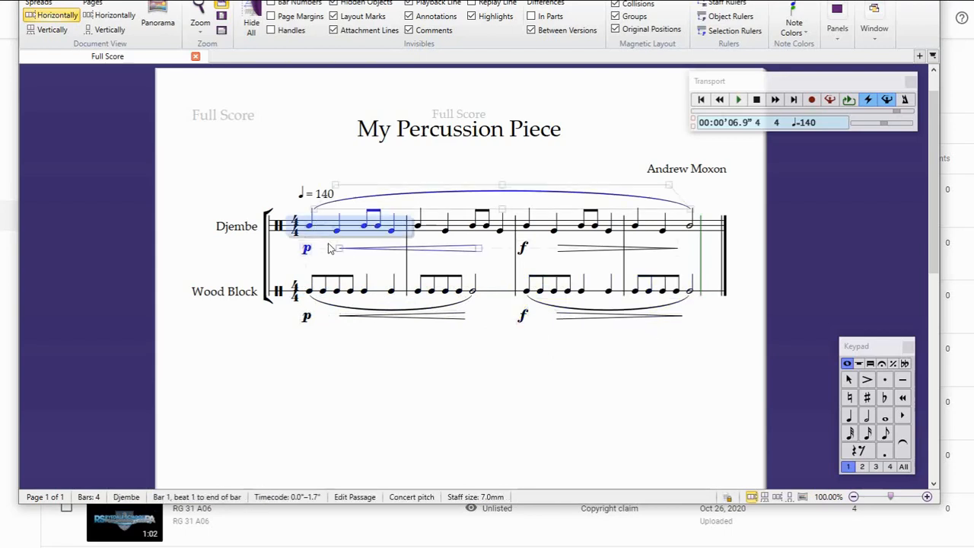
{"action": "mouse_move", "coordinate": [677, 230]}
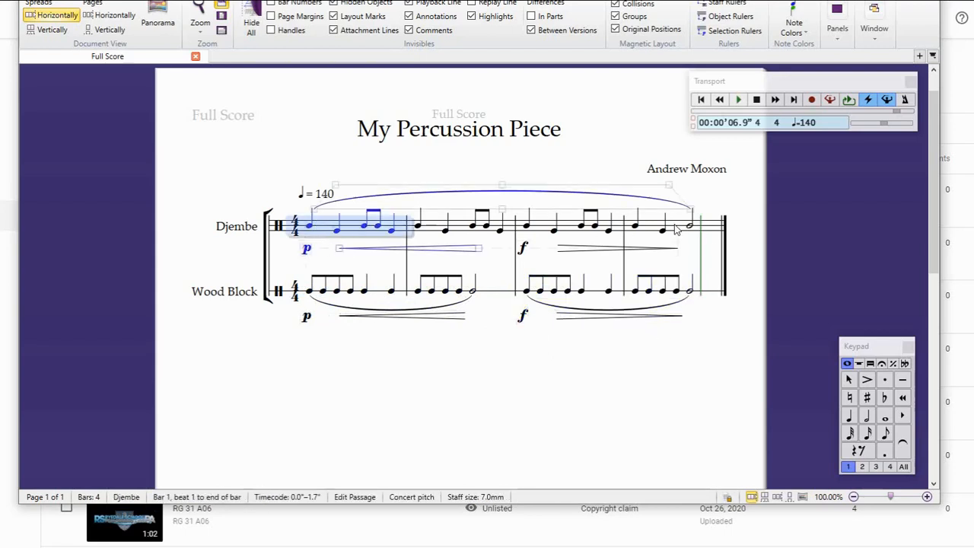
{"action": "left_click", "coordinate": [689, 227]}
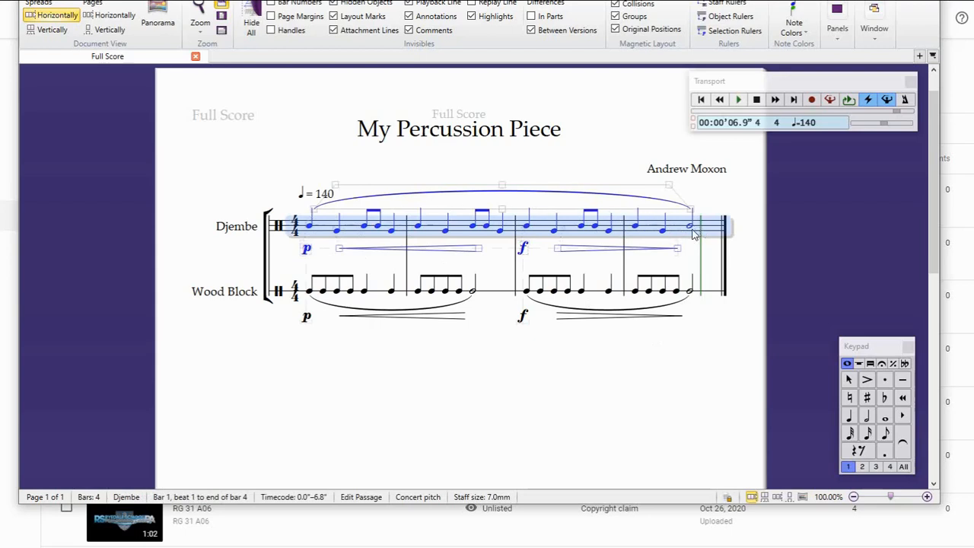
{"action": "mouse_move", "coordinate": [685, 227]}
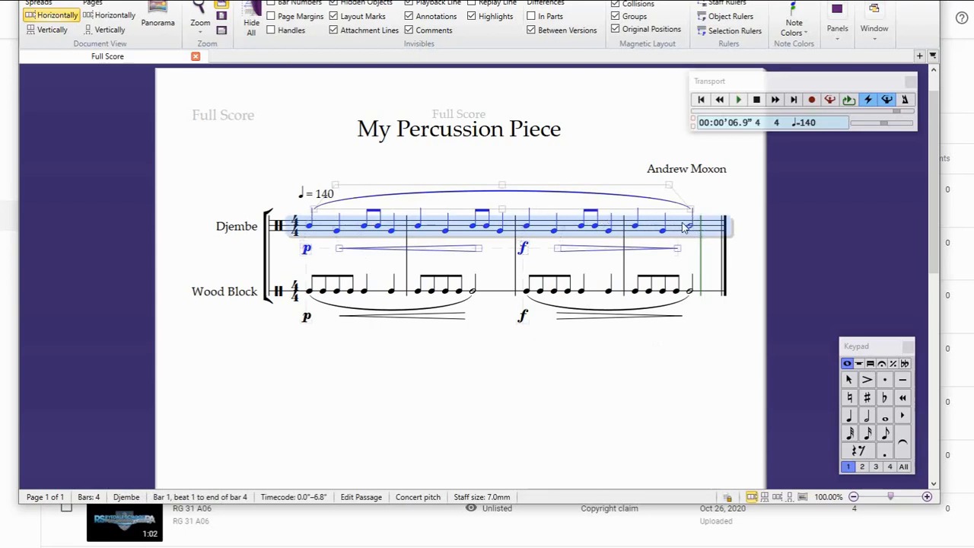
{"action": "left_click", "coordinate": [673, 364]}
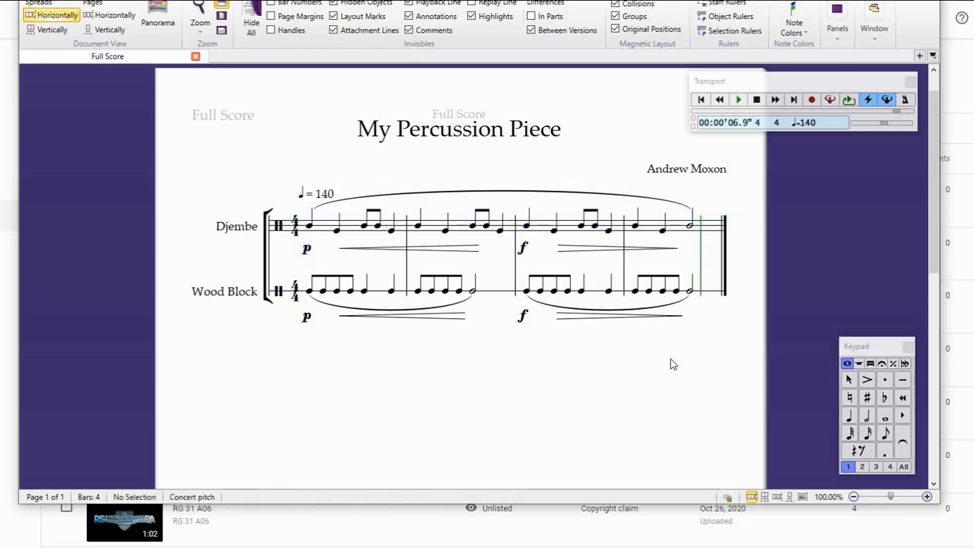